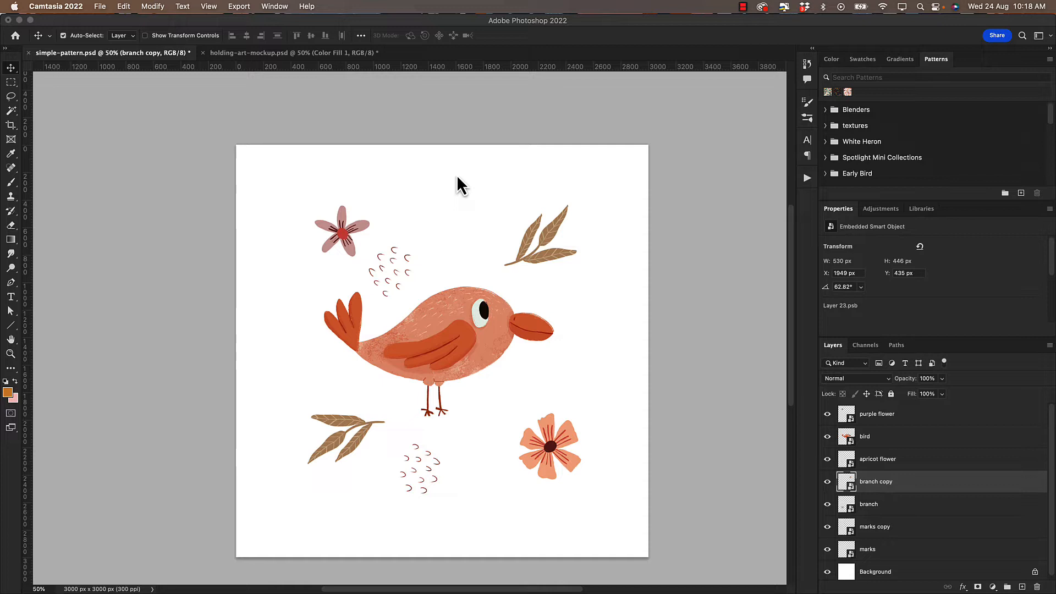
{"action": "mouse_move", "coordinate": [573, 34]}
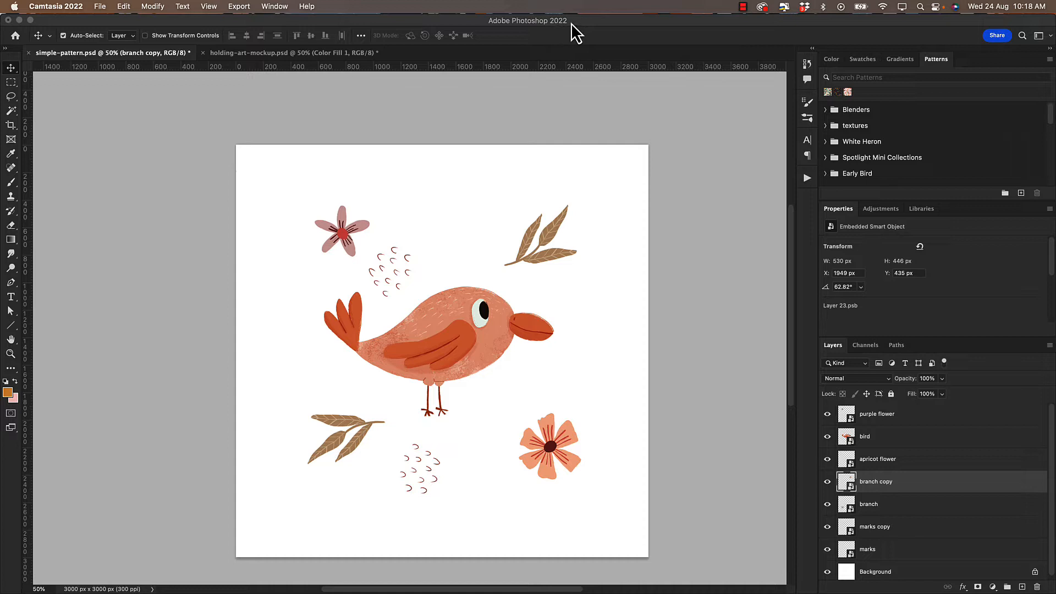
{"action": "mouse_move", "coordinate": [472, 398]}
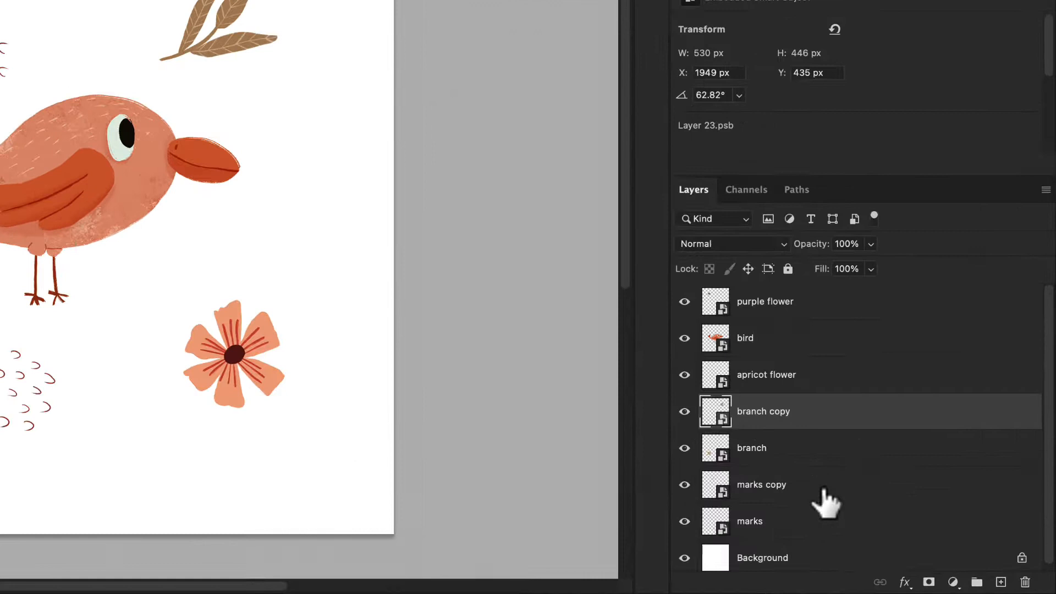
Step: Select the marks copy layer in the bird-and-flowers document before browsing view commands
{"action": "left_click", "coordinate": [766, 301]}
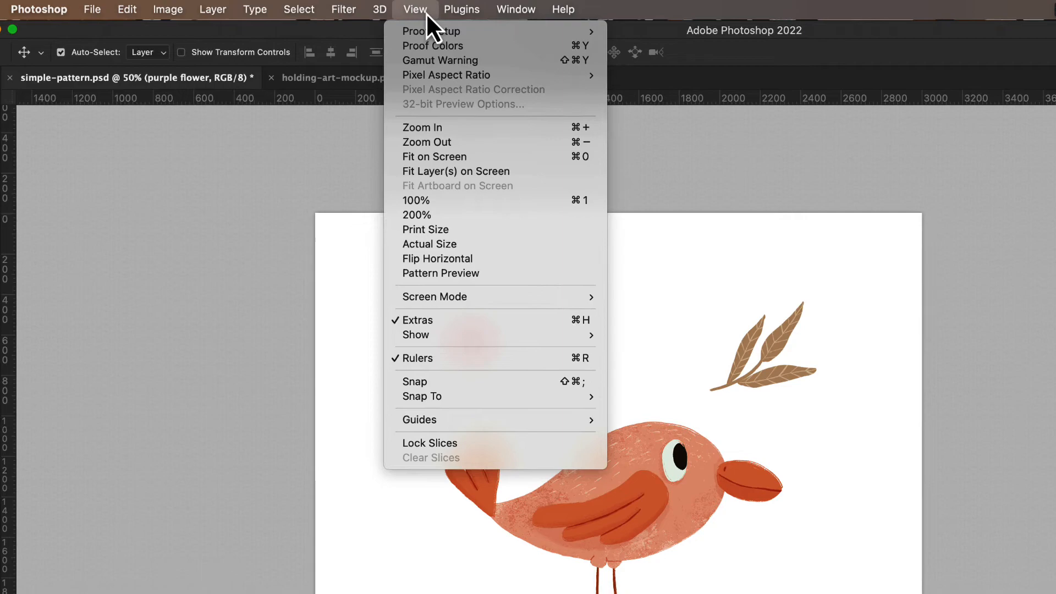
Step: Enable Pattern Preview so the tile repeats, raising the smart-object warning
{"action": "left_click", "coordinate": [440, 272]}
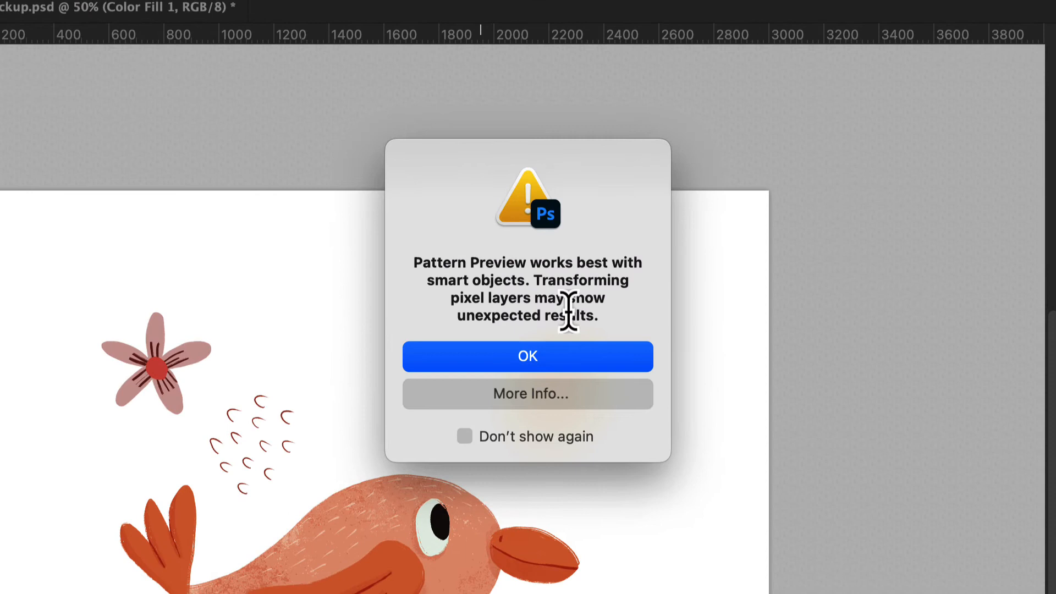
{"action": "mouse_move", "coordinate": [600, 339]}
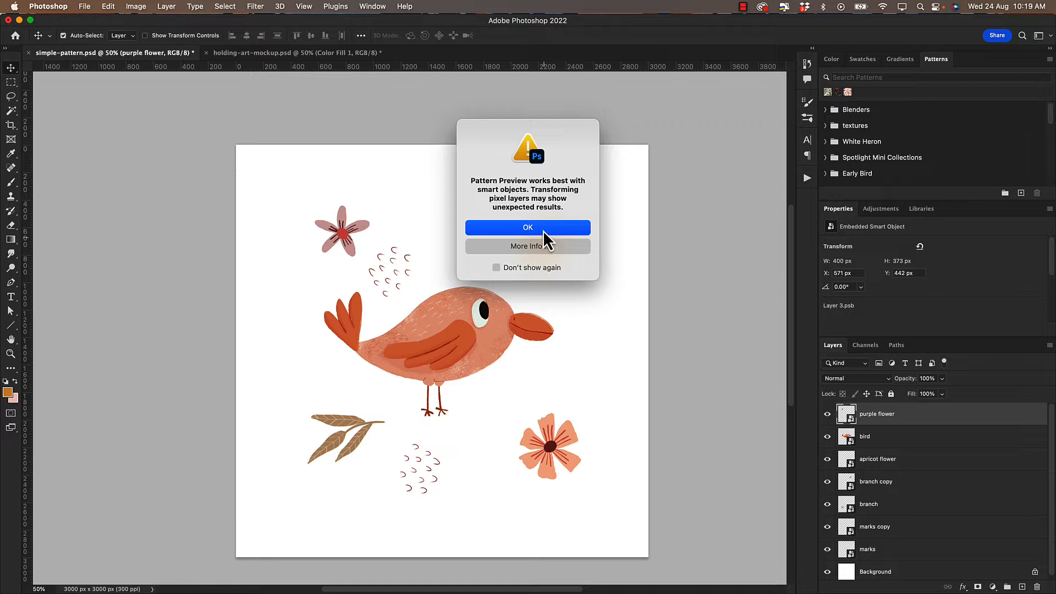
{"action": "mouse_move", "coordinate": [495, 330]}
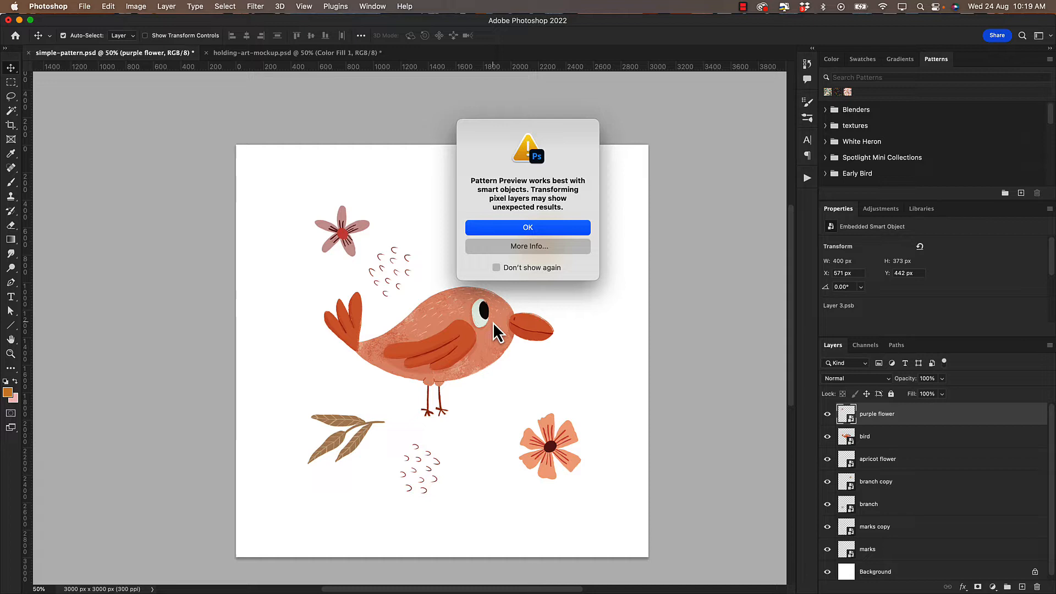
{"action": "mouse_move", "coordinate": [528, 233]}
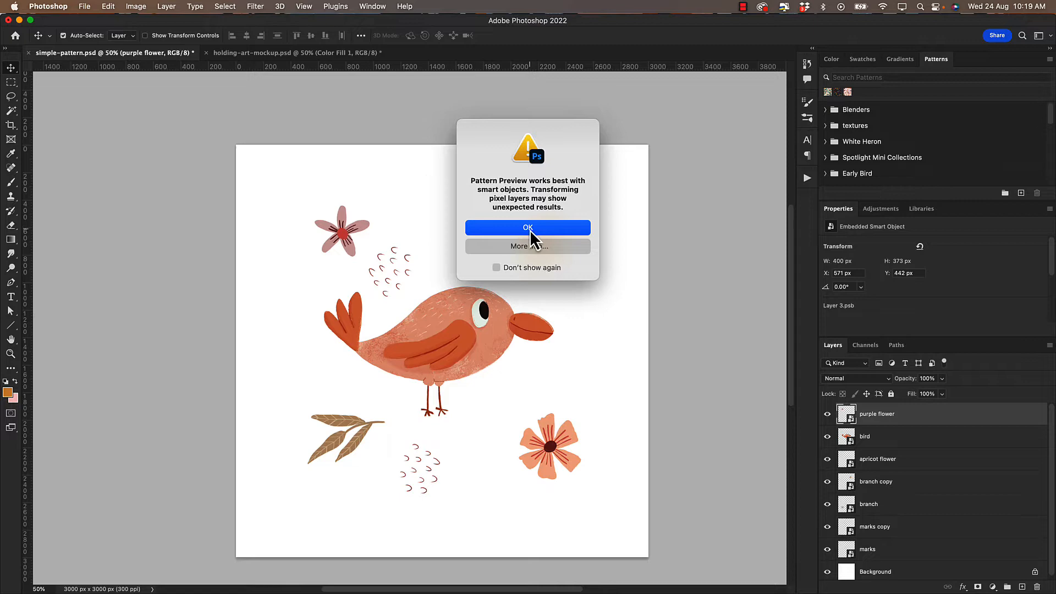
Step: Dismiss the smart-object warning and zoom out to see the artwork tiling across the canvas
{"action": "left_click", "coordinate": [528, 227]}
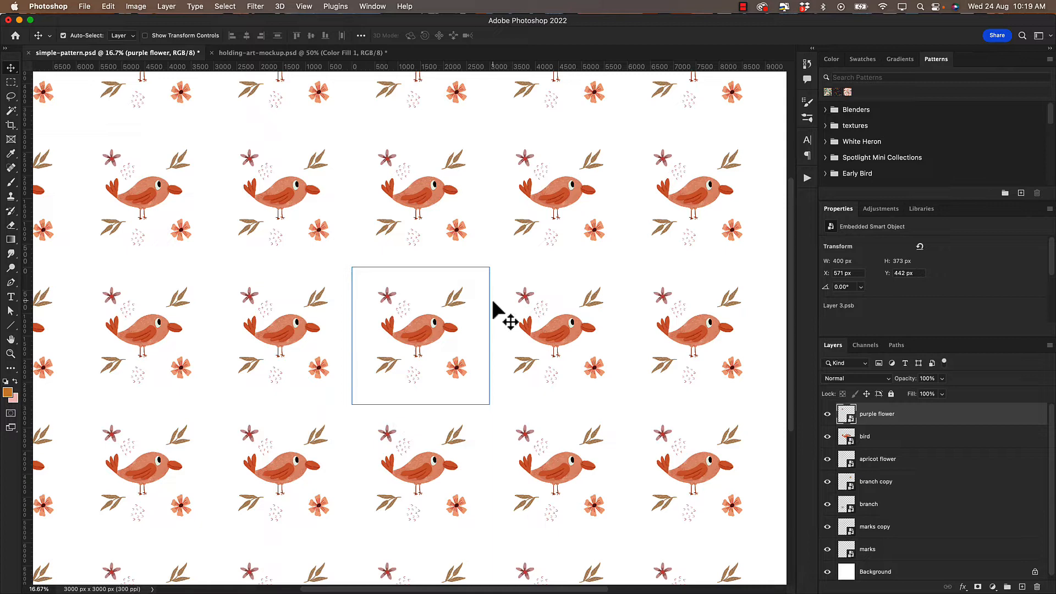
{"action": "key", "text": "cmd+-"}
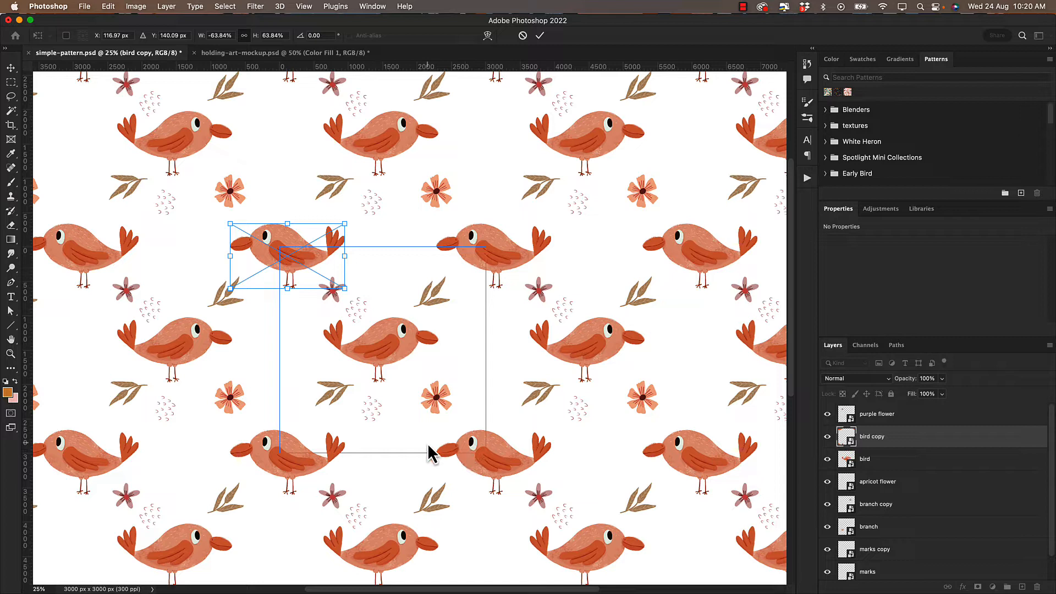
{"action": "mouse_move", "coordinate": [409, 387]}
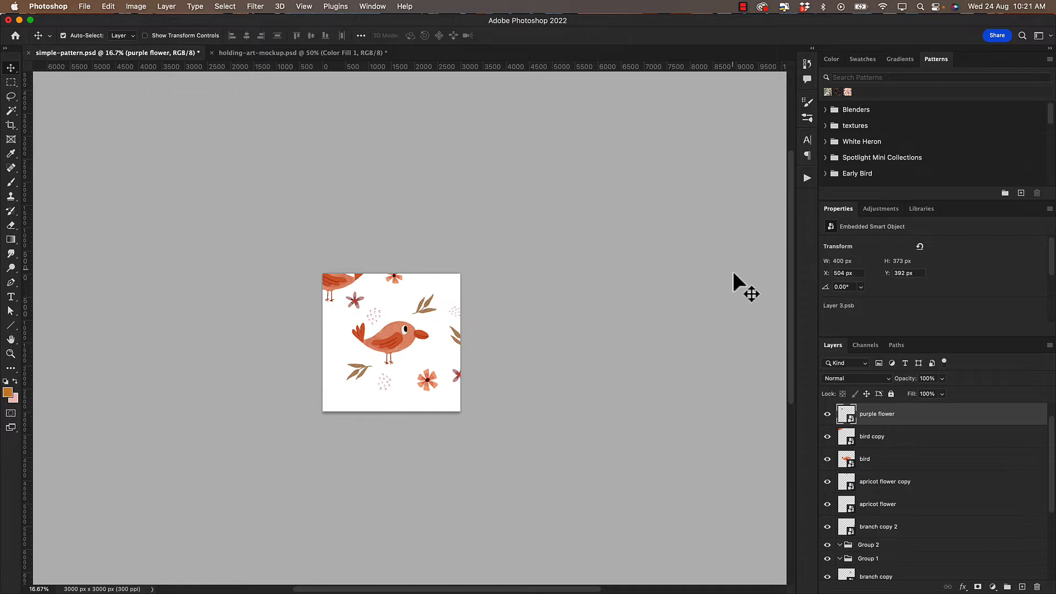
{"action": "mouse_move", "coordinate": [447, 359]}
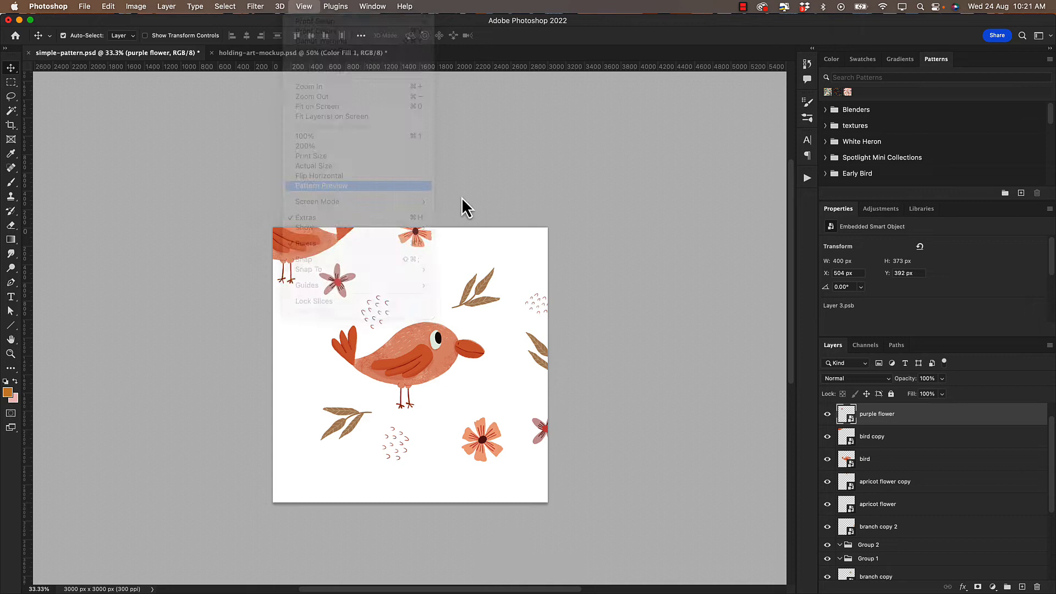
Step: Re-enable Pattern Preview so the denser repeat tiles across the canvas again
{"action": "left_click", "coordinate": [321, 185]}
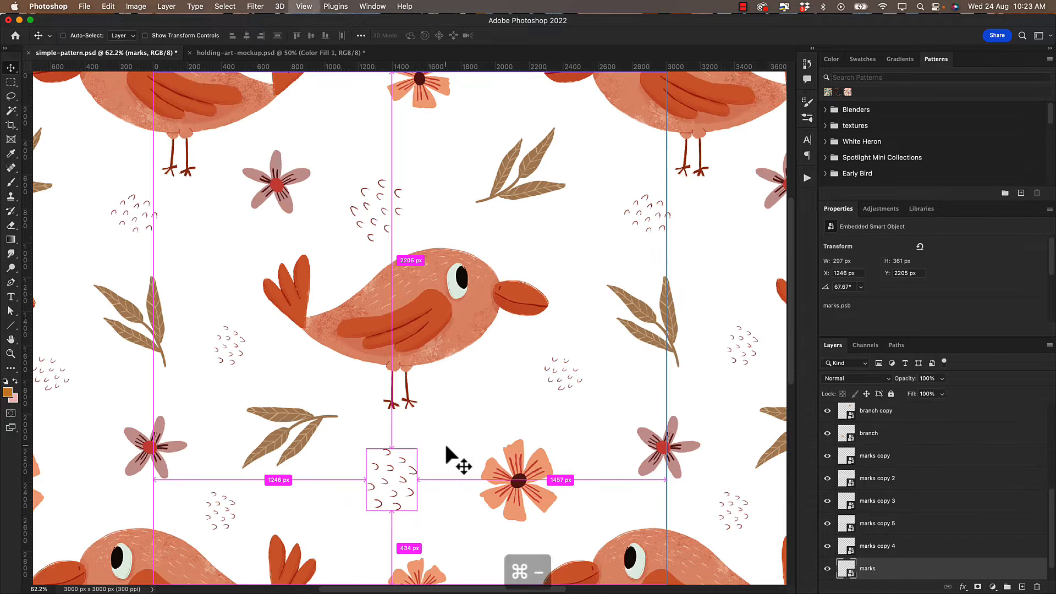
Step: Centre the bird layer horizontally and vertically on the canvas using Align to Canvas
{"action": "left_click", "coordinate": [304, 5]}
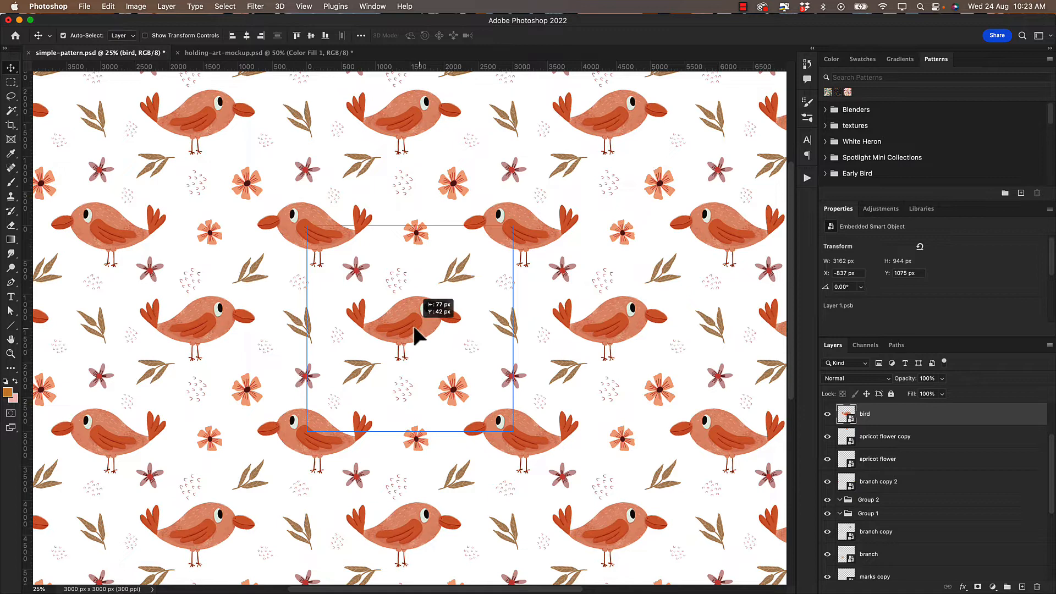
{"action": "left_click", "coordinate": [360, 35]}
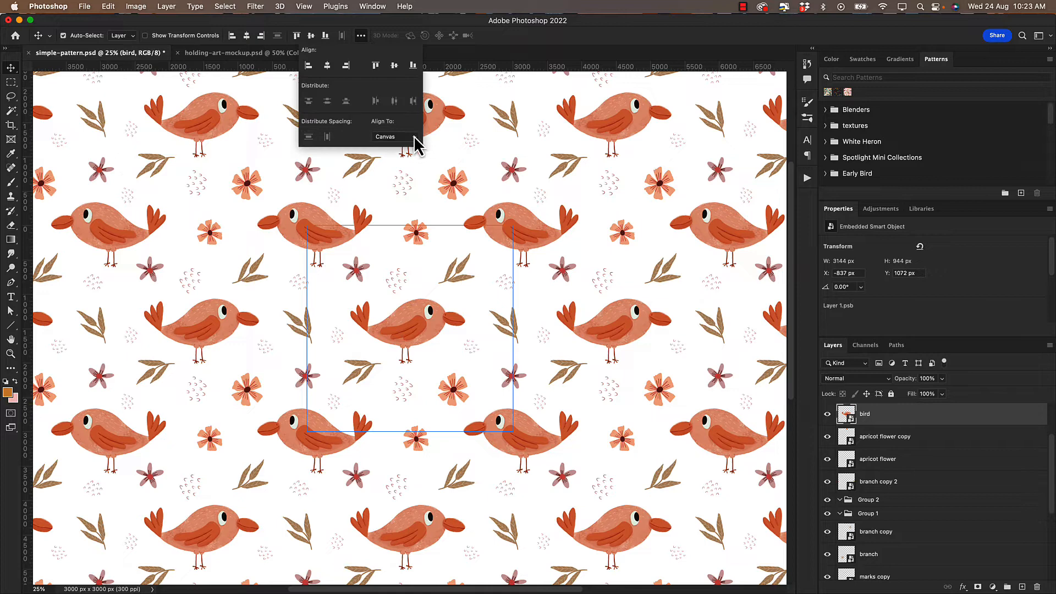
{"action": "mouse_move", "coordinate": [392, 66]}
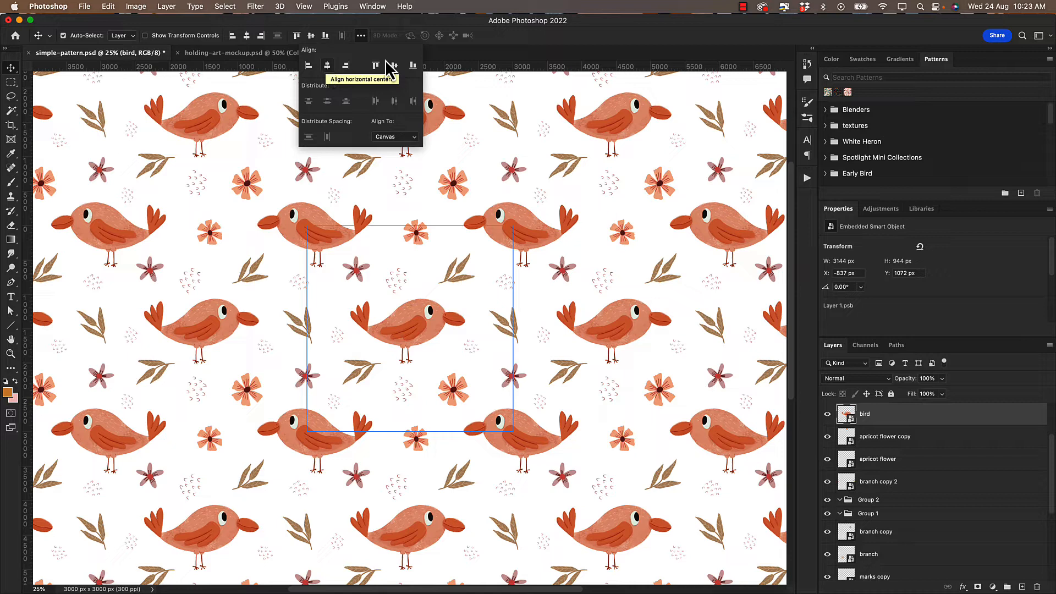
{"action": "left_click", "coordinate": [393, 66]}
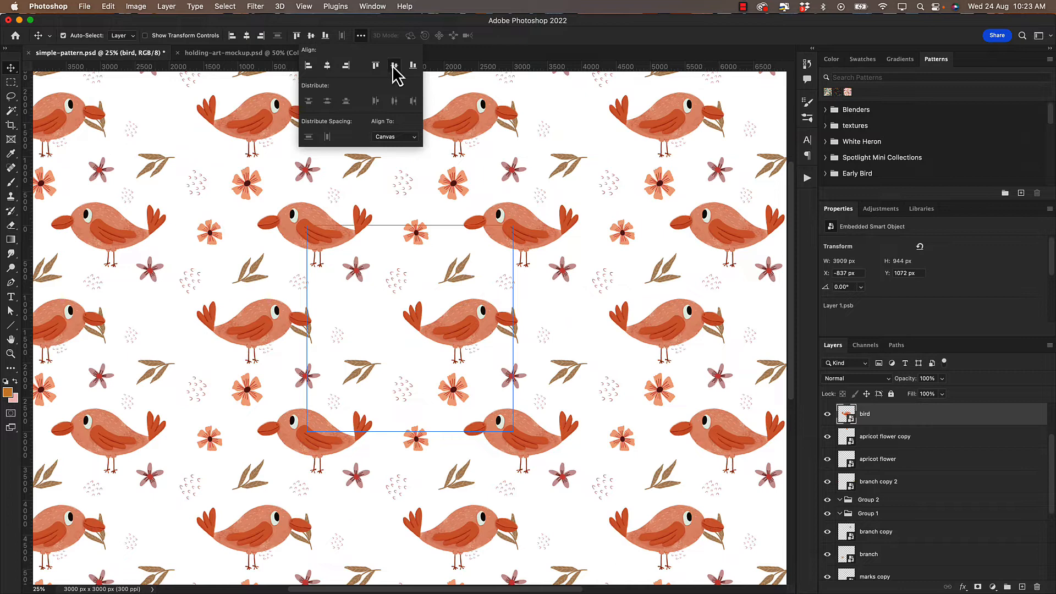
{"action": "left_click", "coordinate": [304, 6]}
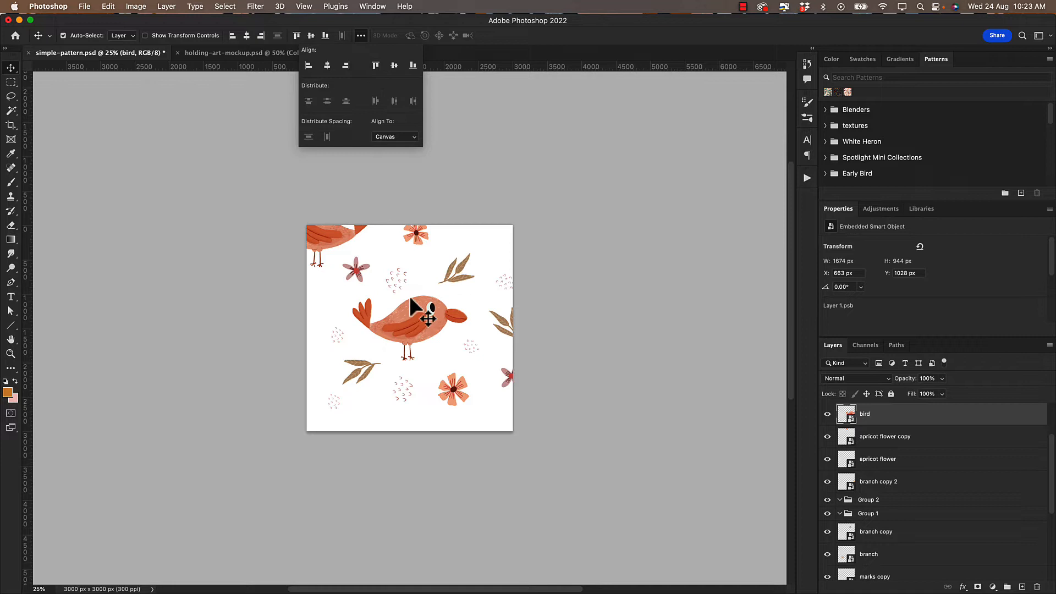
{"action": "left_click", "coordinate": [304, 6]}
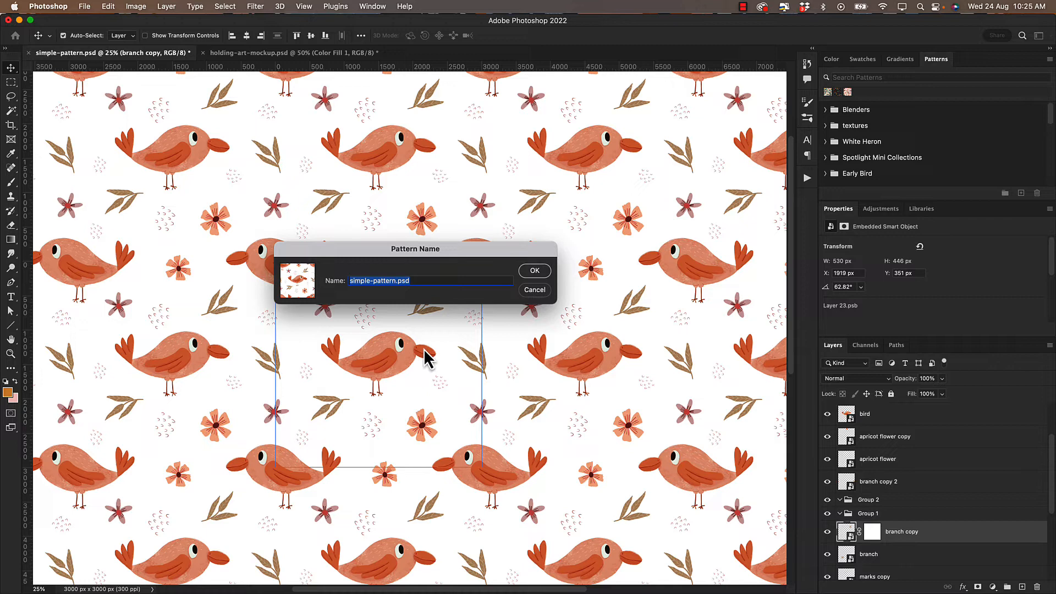
Step: Name the new pattern 'bird pattern' and save it to the pattern library
{"action": "type", "text": "bird pattern"}
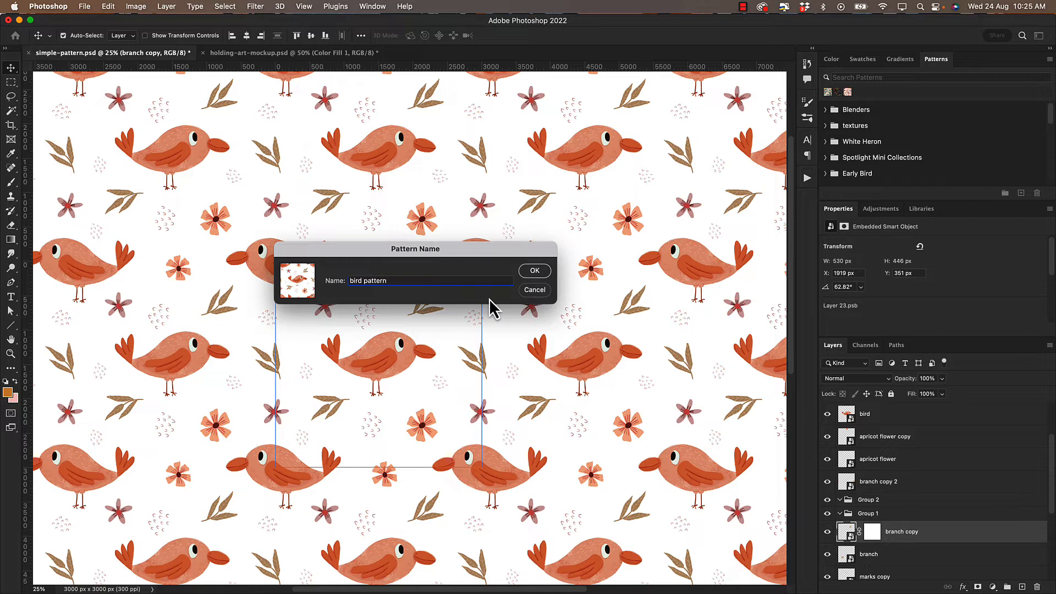
{"action": "left_click", "coordinate": [535, 270]}
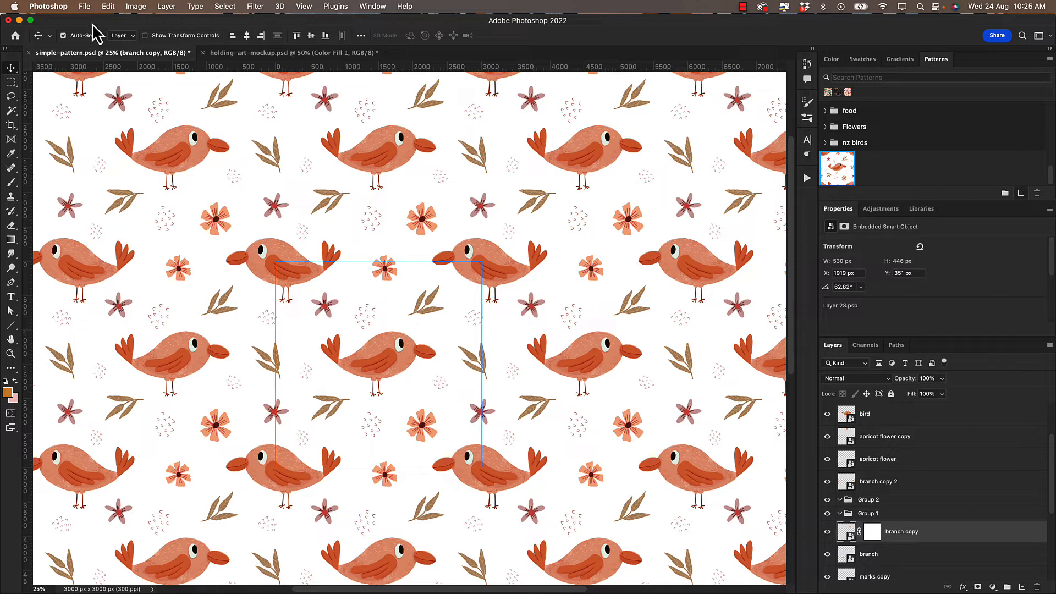
{"action": "left_click", "coordinate": [292, 53]}
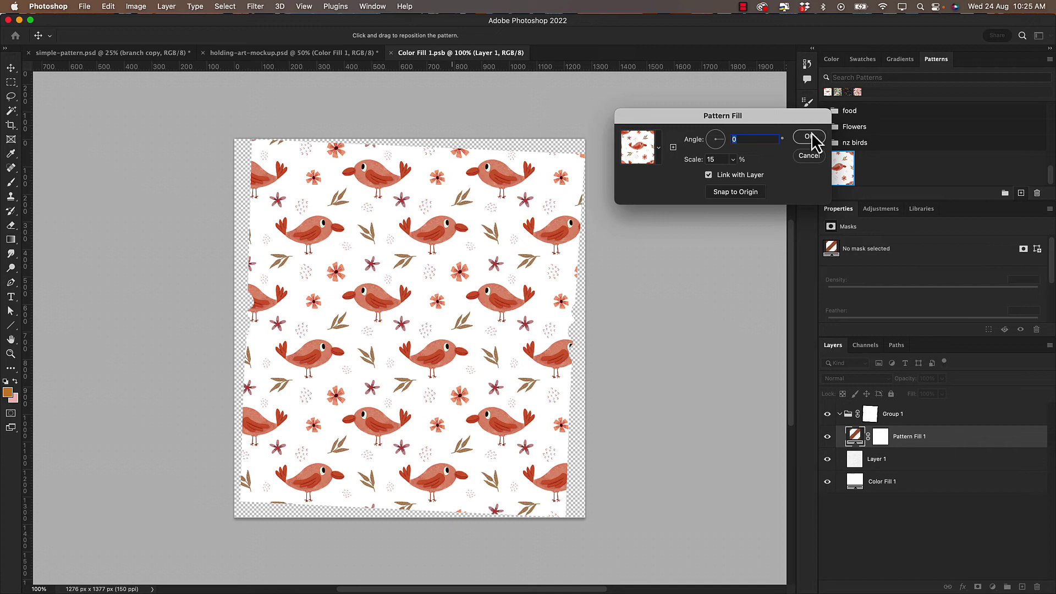
{"action": "mouse_move", "coordinate": [380, 121]}
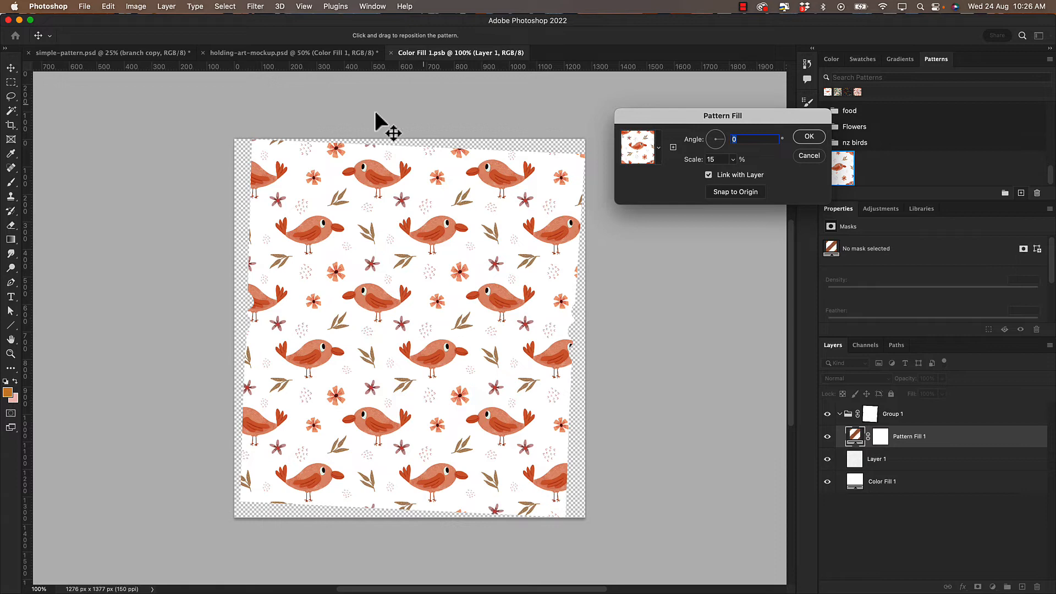
Step: Reposition the bird pattern fill within the card and return to the mockup
{"action": "left_click_drag", "start_coordinate": [716, 139], "coordinate": [726, 152]}
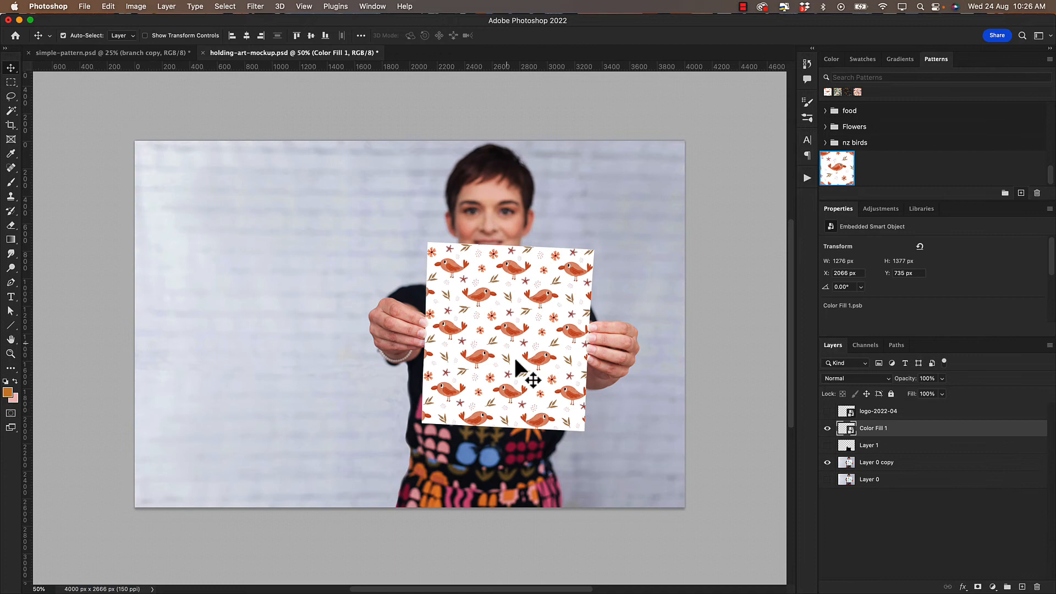
{"action": "left_click", "coordinate": [99, 52]}
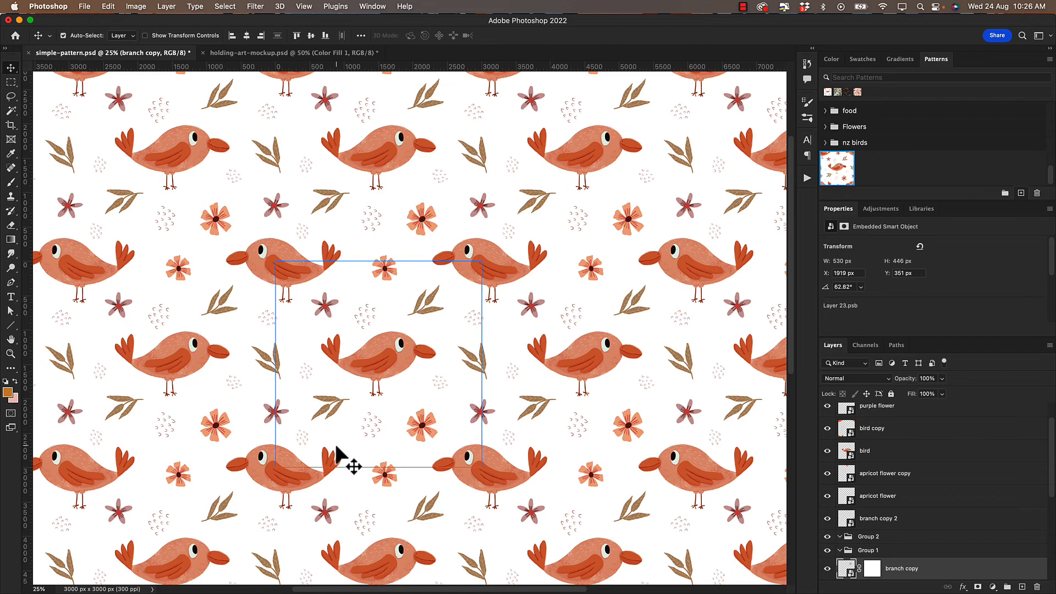
{"action": "mouse_move", "coordinate": [356, 443]}
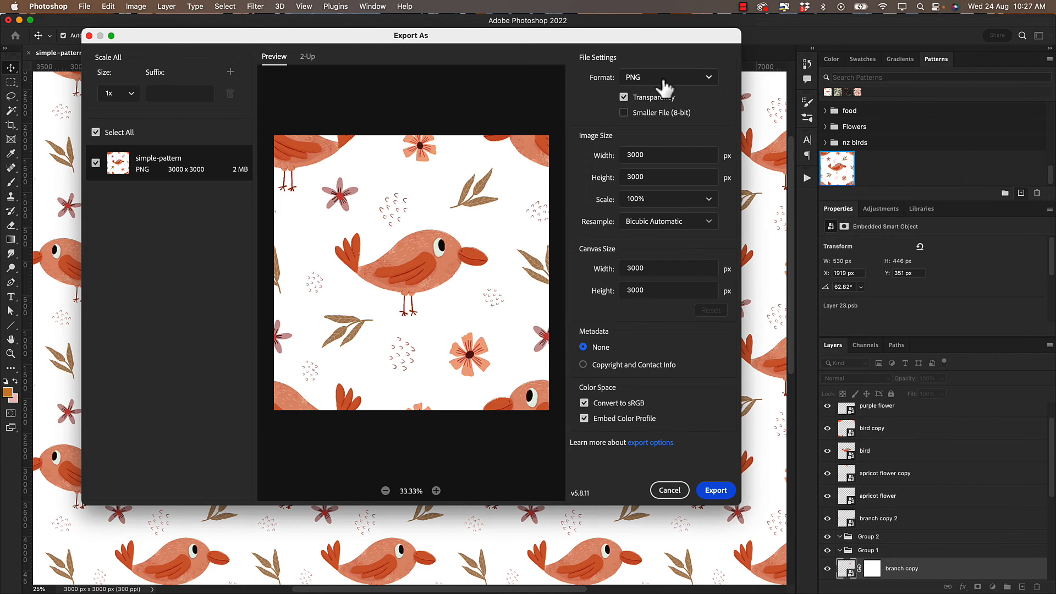
Step: Set the export format to JPG and keep the file name simple-pattern
{"action": "left_click", "coordinate": [668, 77]}
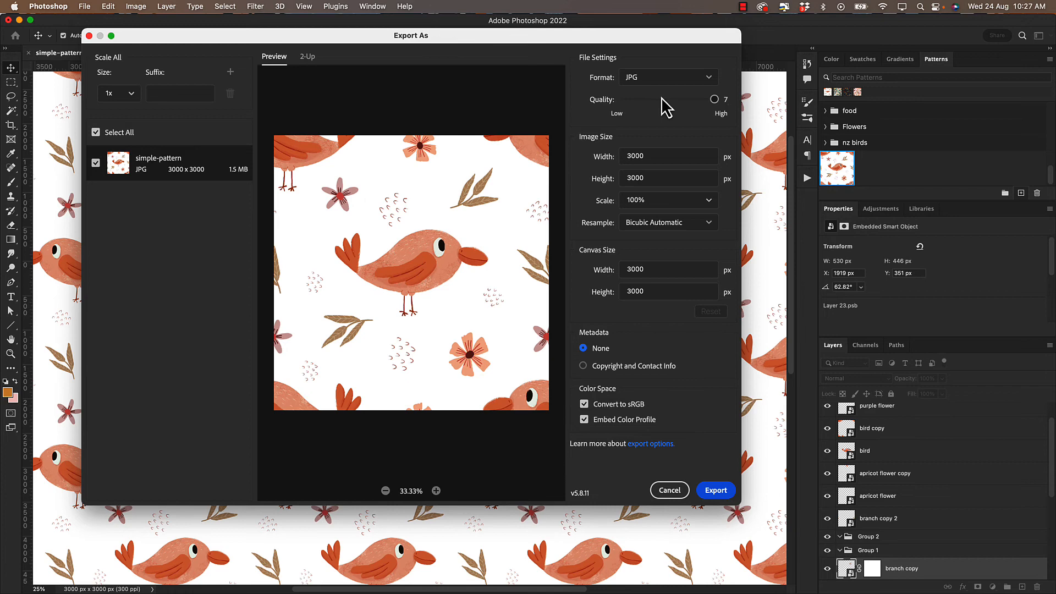
{"action": "left_click", "coordinate": [715, 491]}
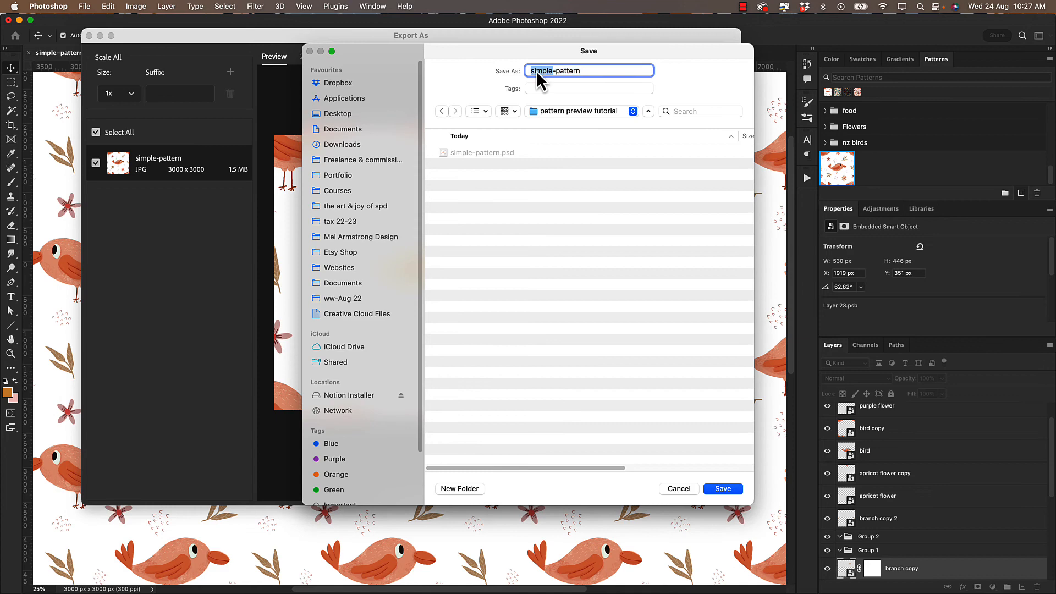
{"action": "left_click", "coordinate": [723, 488]}
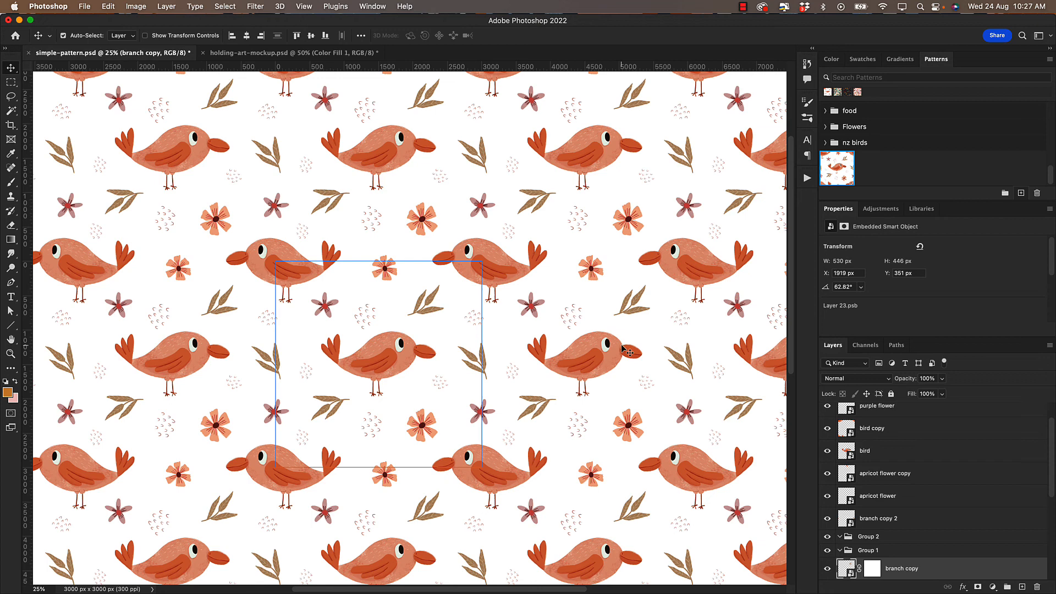
{"action": "mouse_move", "coordinate": [448, 326]}
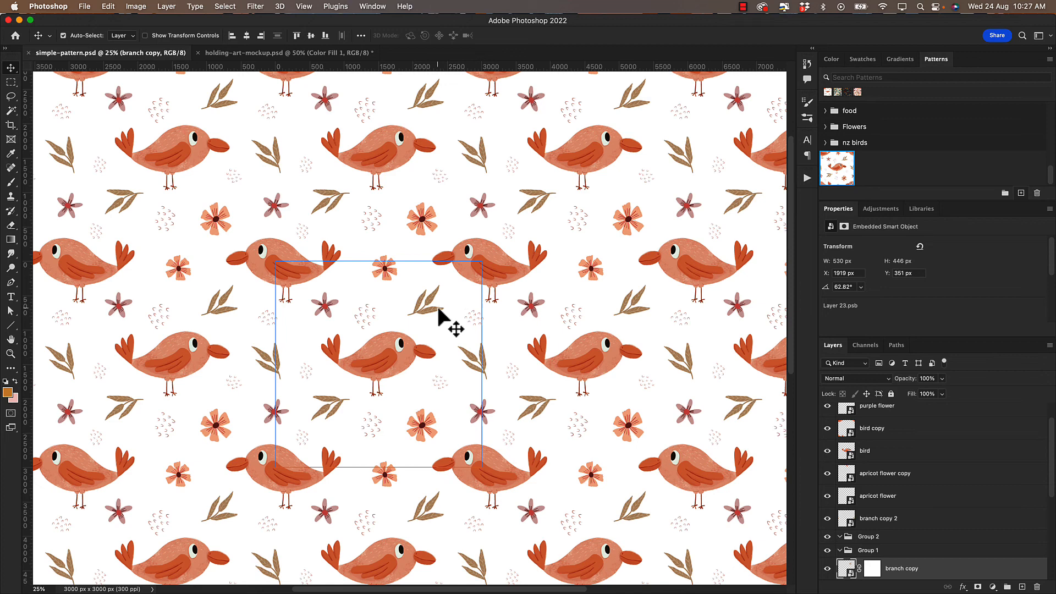
{"action": "mouse_move", "coordinate": [426, 318]}
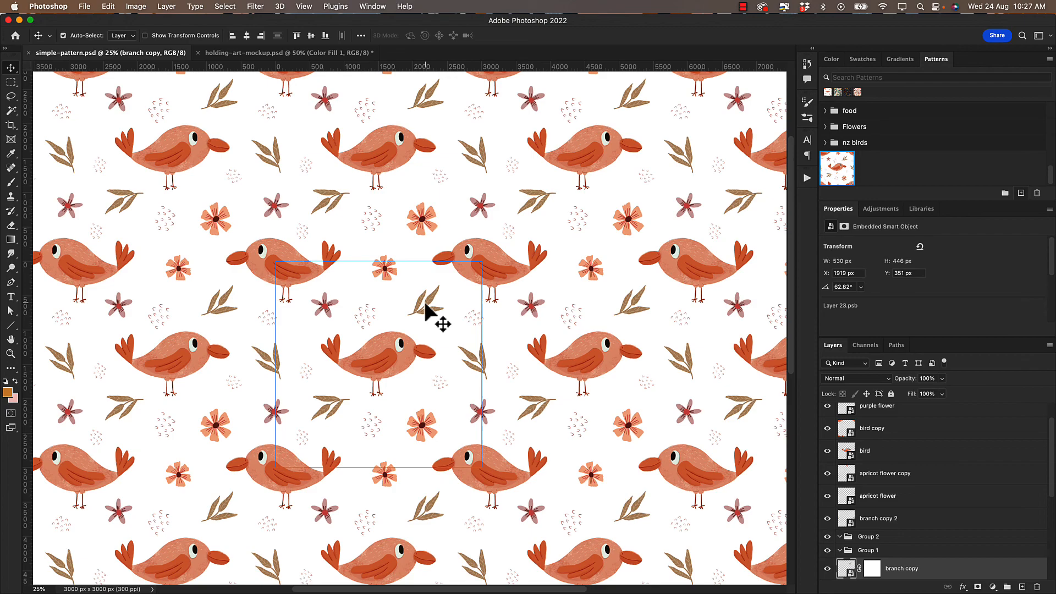